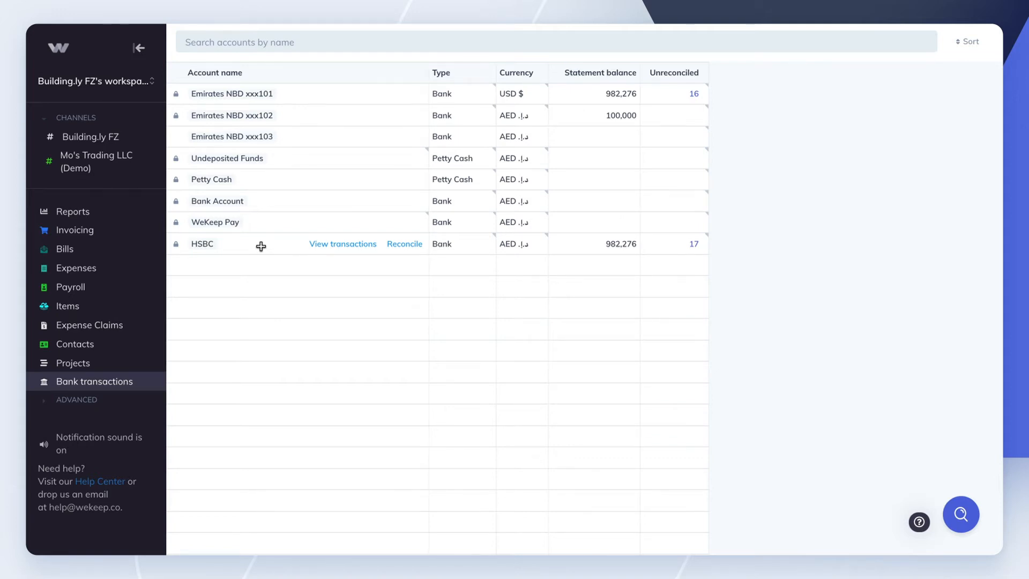
Step: View the Balance Sheet report, then open an existing bank account's transaction list
{"action": "left_click", "coordinate": [73, 211]}
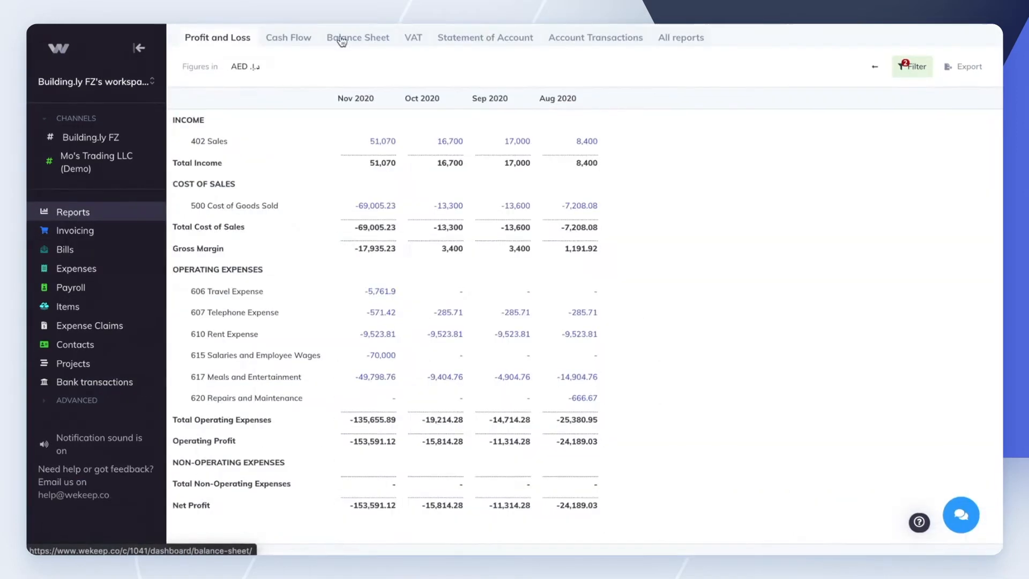
{"action": "left_click", "coordinate": [358, 38]}
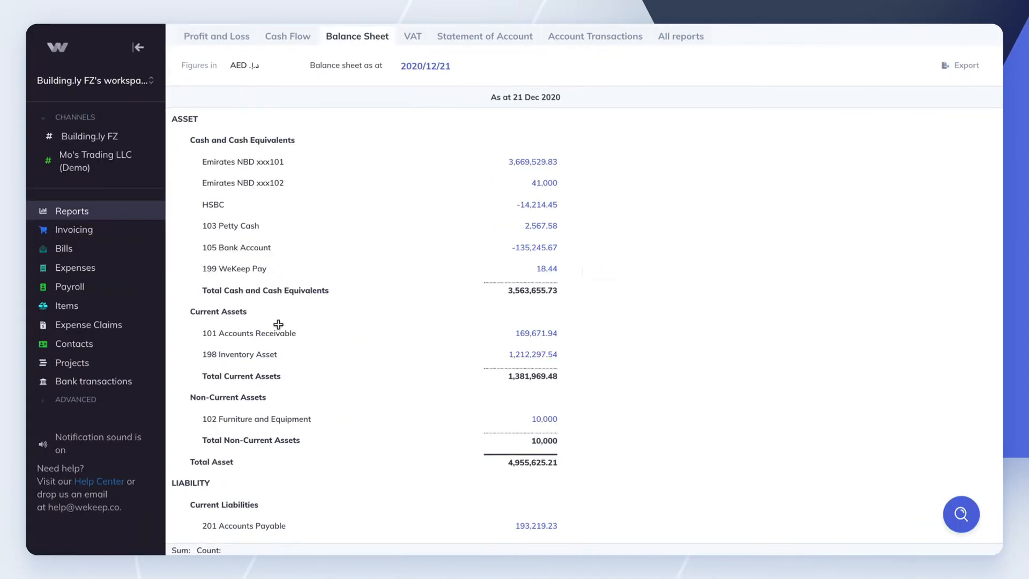
{"action": "left_click", "coordinate": [87, 389]}
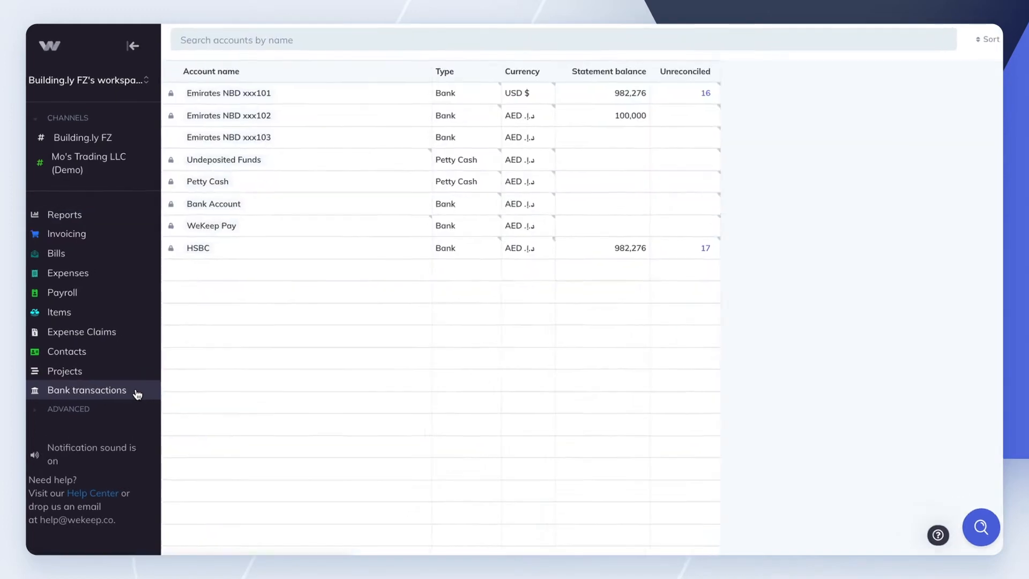
{"action": "left_click", "coordinate": [198, 247]}
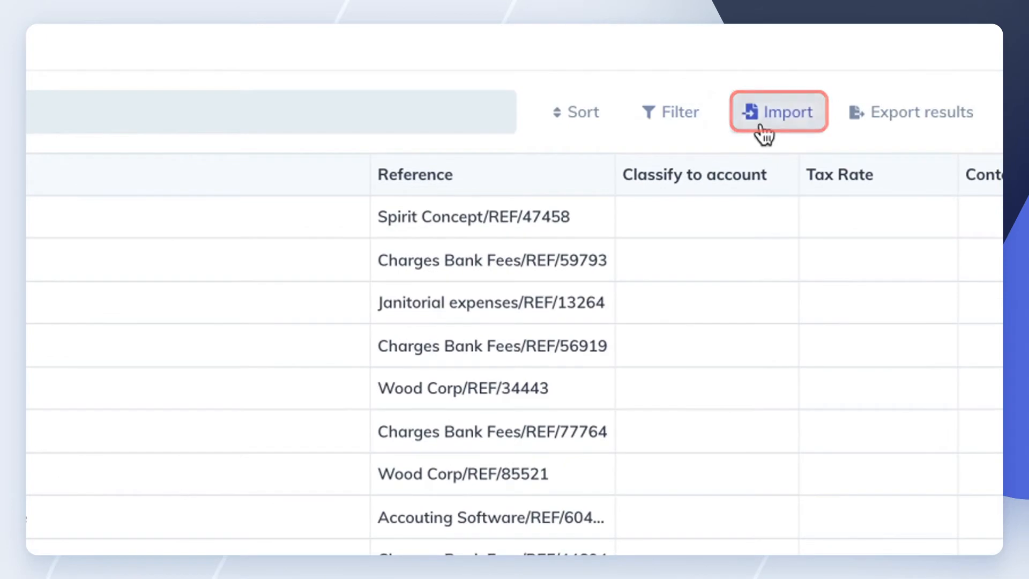
Step: Start a statement import, choose a CSV file, and review the Date, Description, Amount, Balance mapping
{"action": "left_click", "coordinate": [779, 111]}
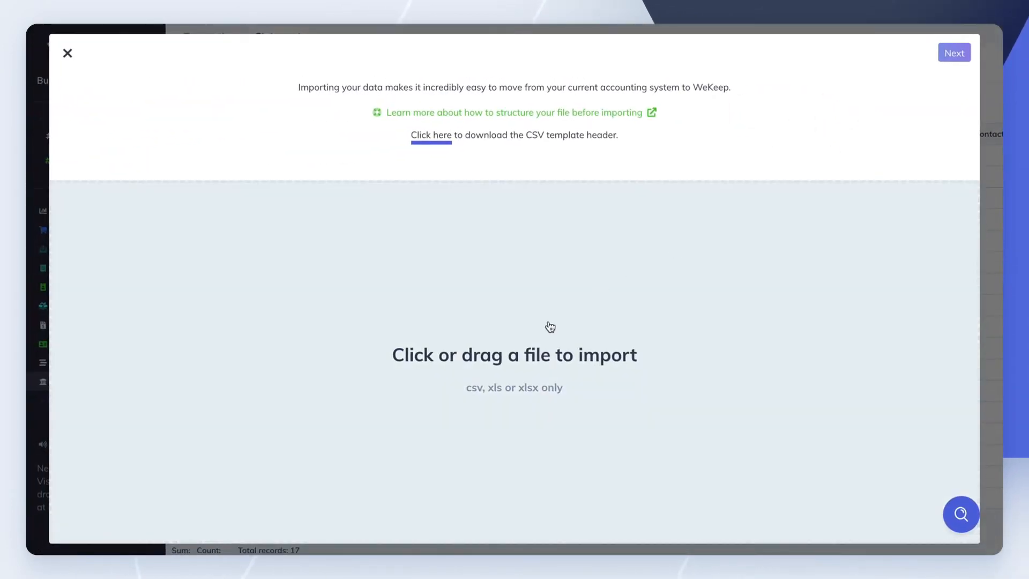
{"action": "left_click", "coordinate": [431, 135]}
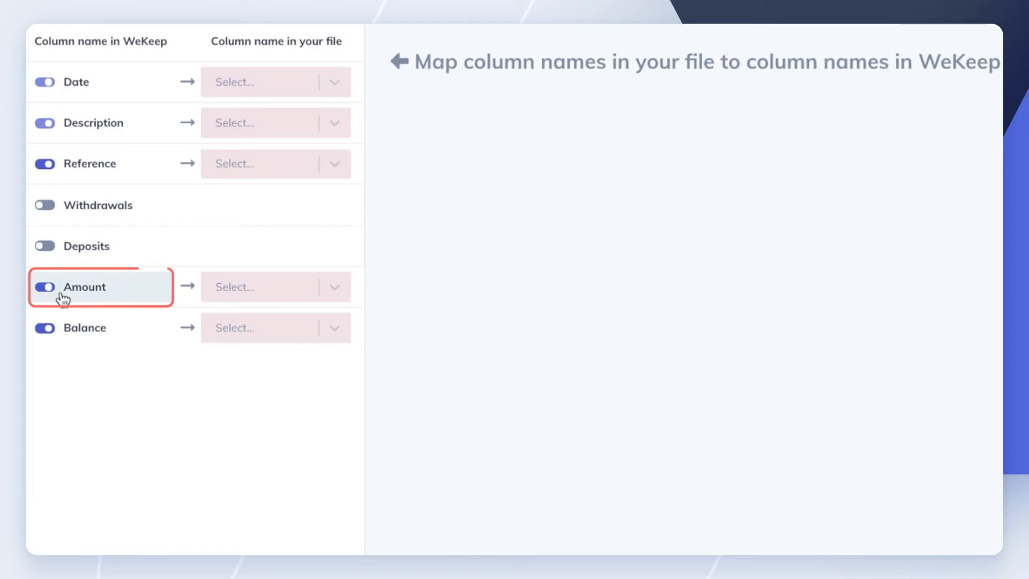
{"action": "mouse_move", "coordinate": [105, 217]}
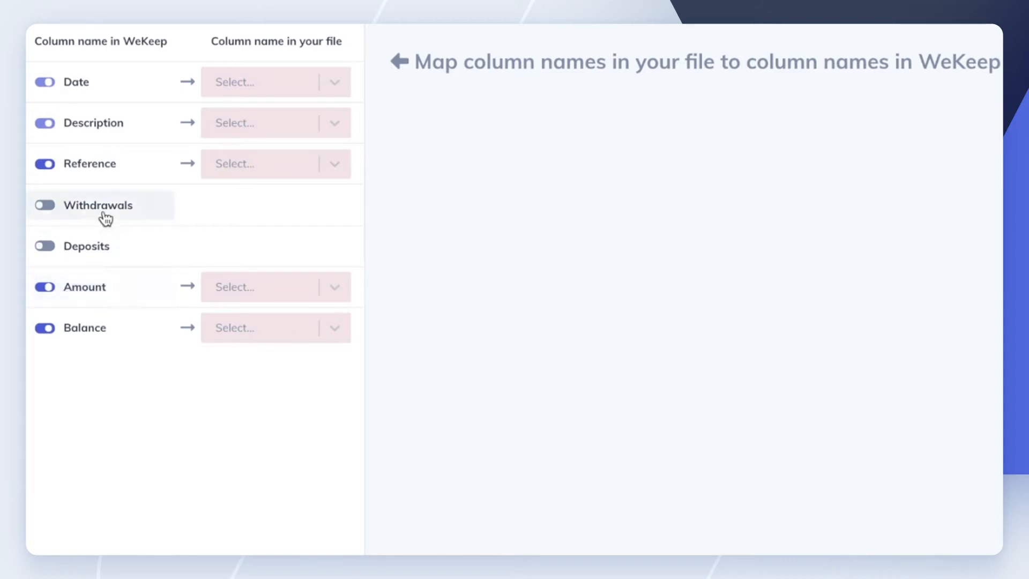
{"action": "left_click", "coordinate": [44, 204]}
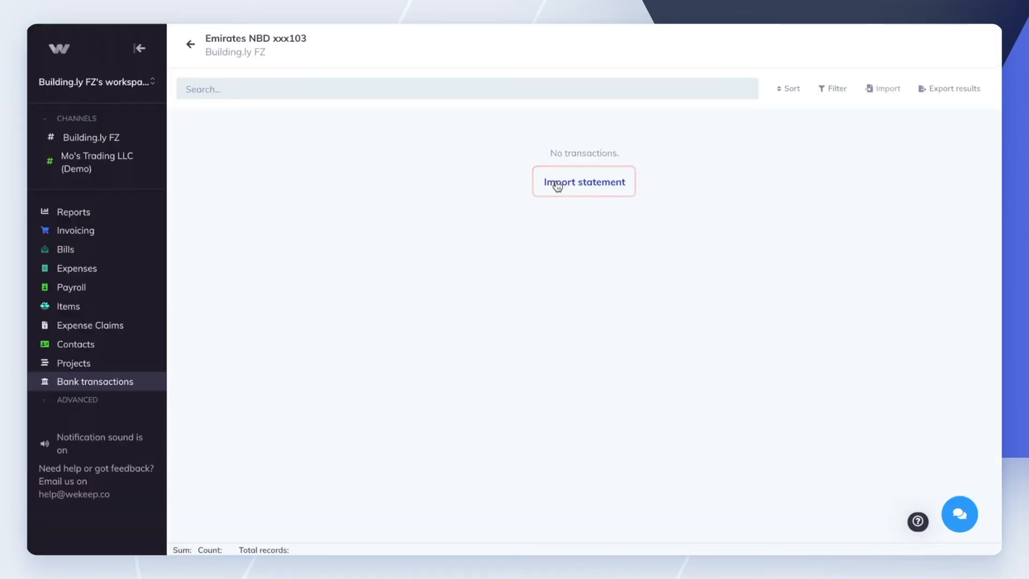
Step: Import the statement into Emirates NBD xxx103 and save the six transactions
{"action": "left_click", "coordinate": [584, 182]}
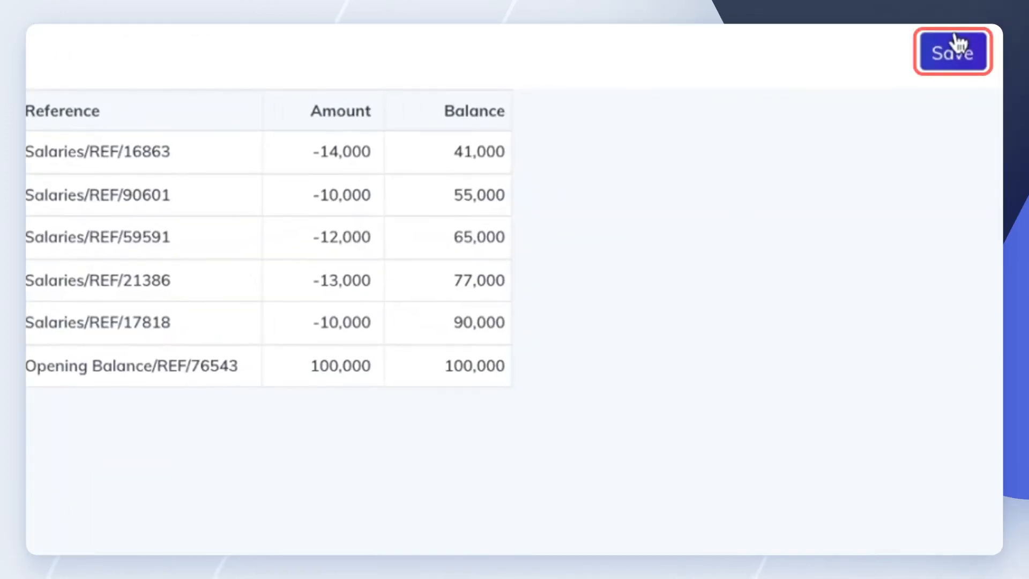
{"action": "left_click", "coordinate": [952, 52]}
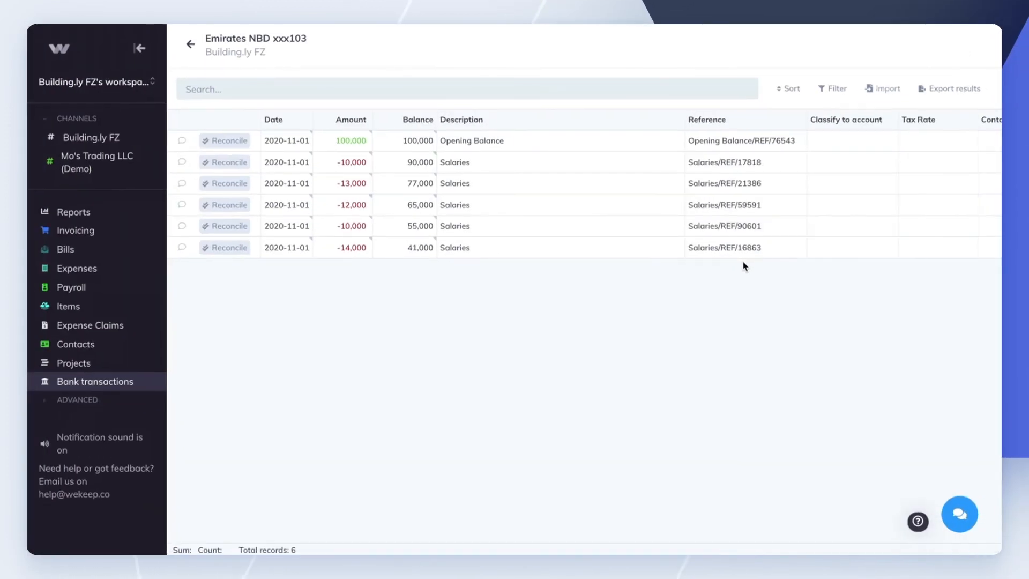